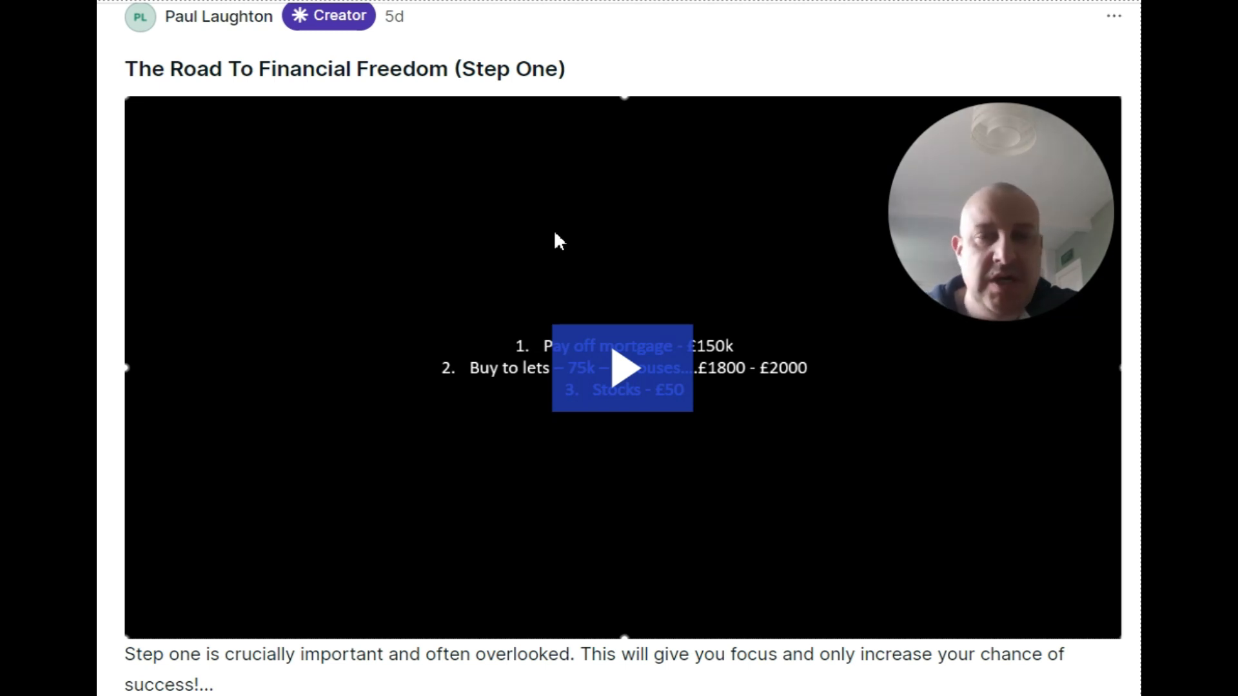
mouse_move(1118, 631)
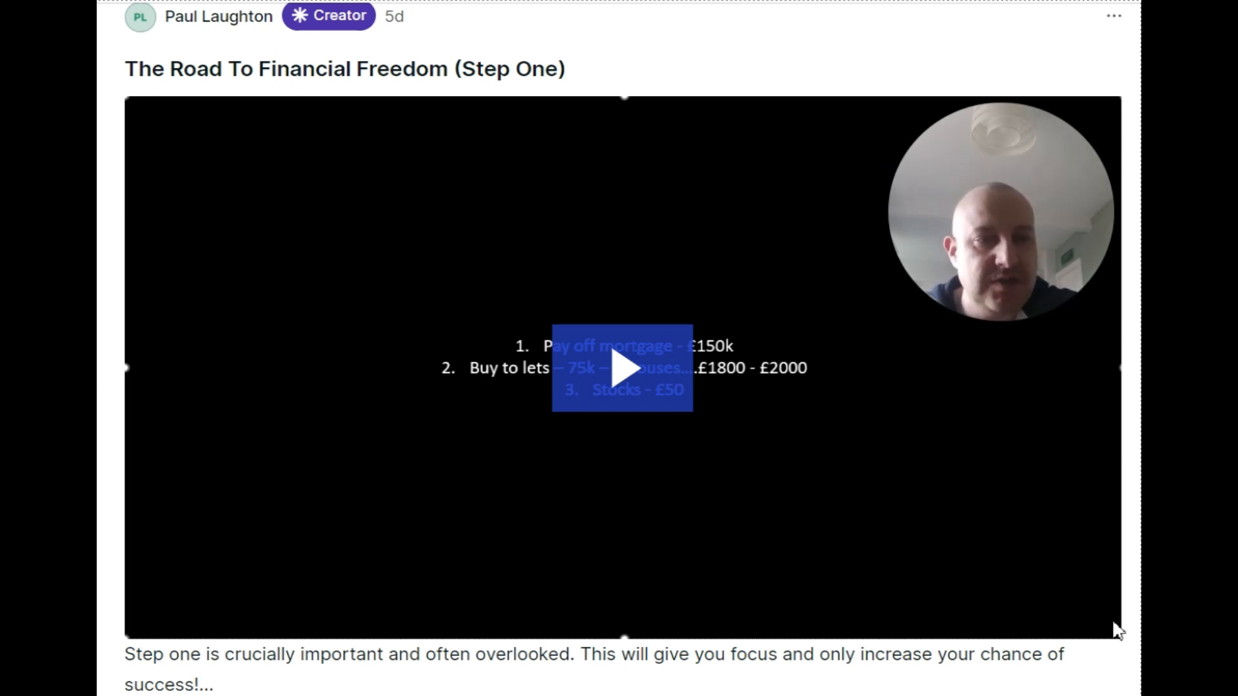
scroll(down, 3)
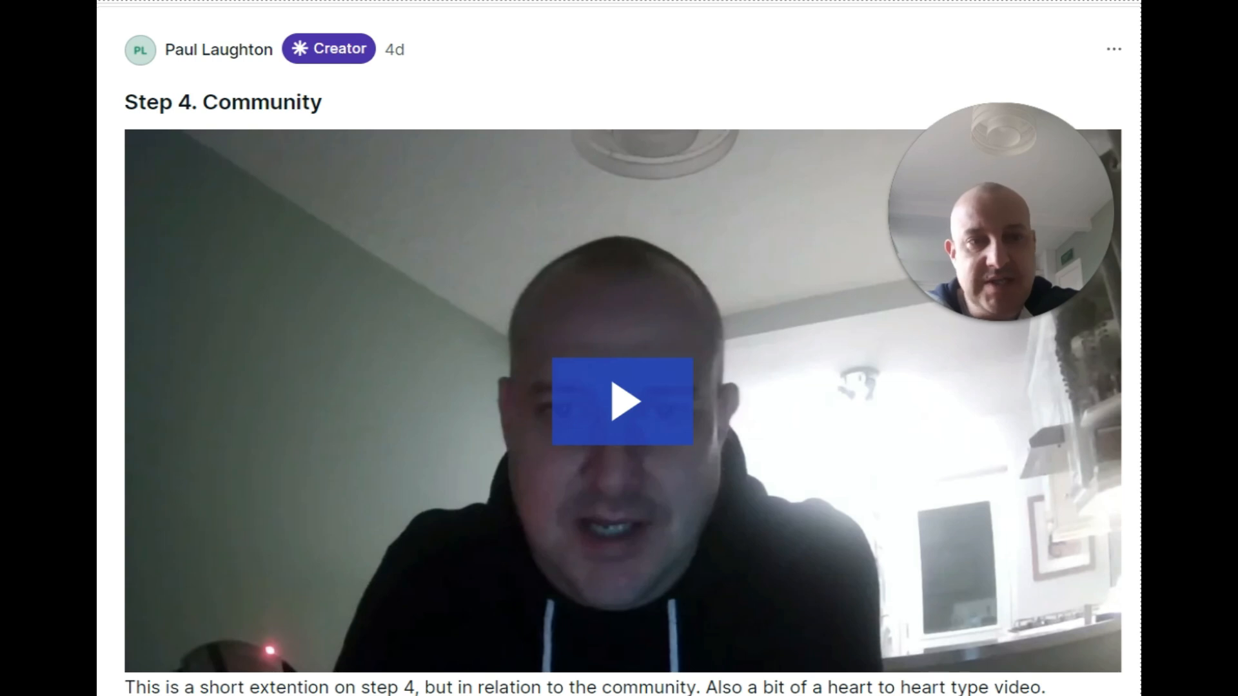
scroll(down, 3)
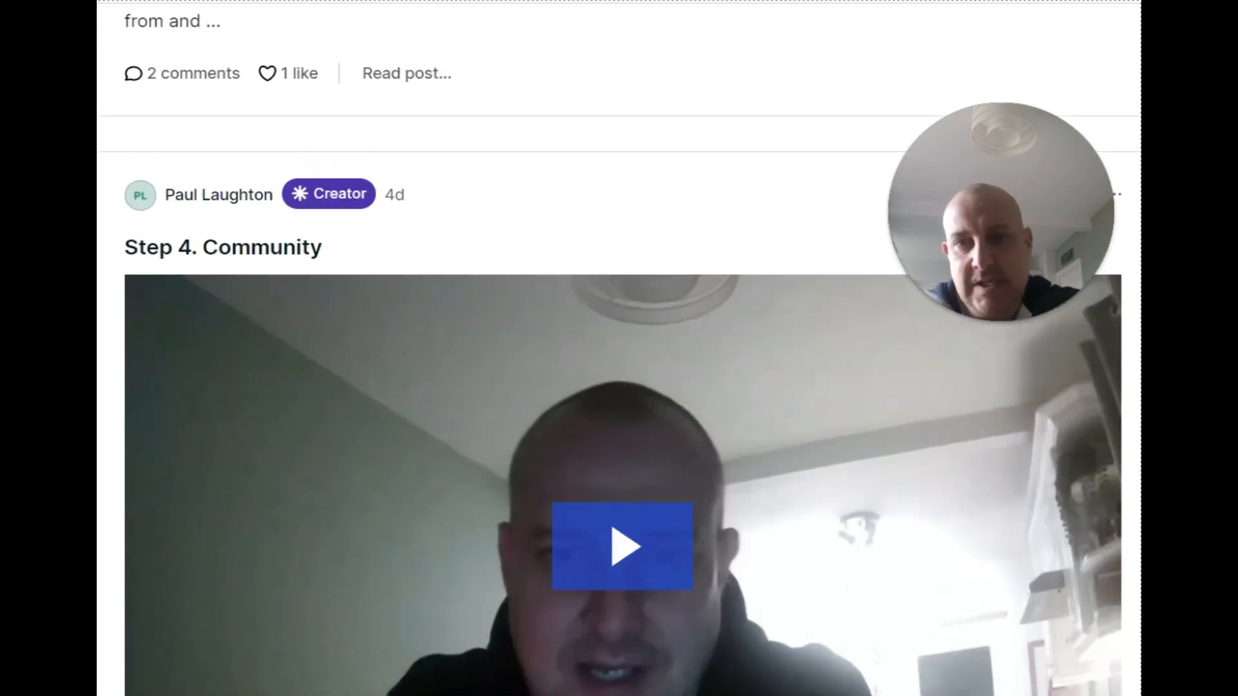
scroll(down, 3)
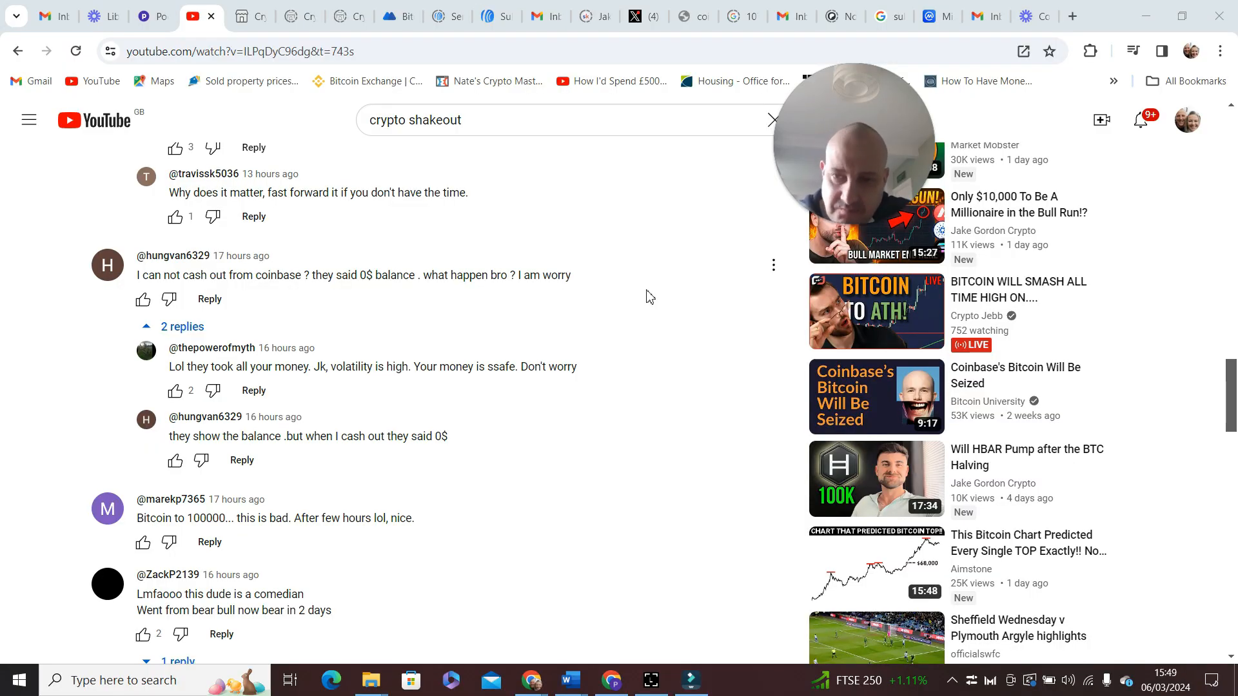
mouse_move(19, 342)
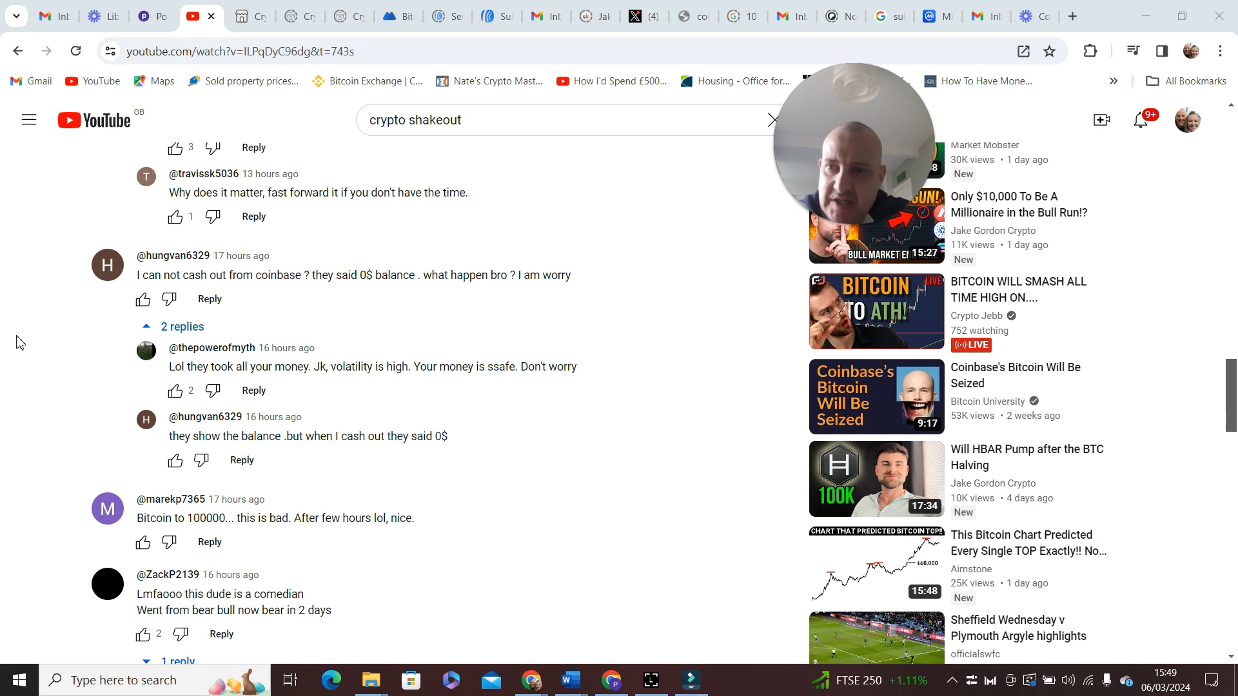
mouse_move(143, 299)
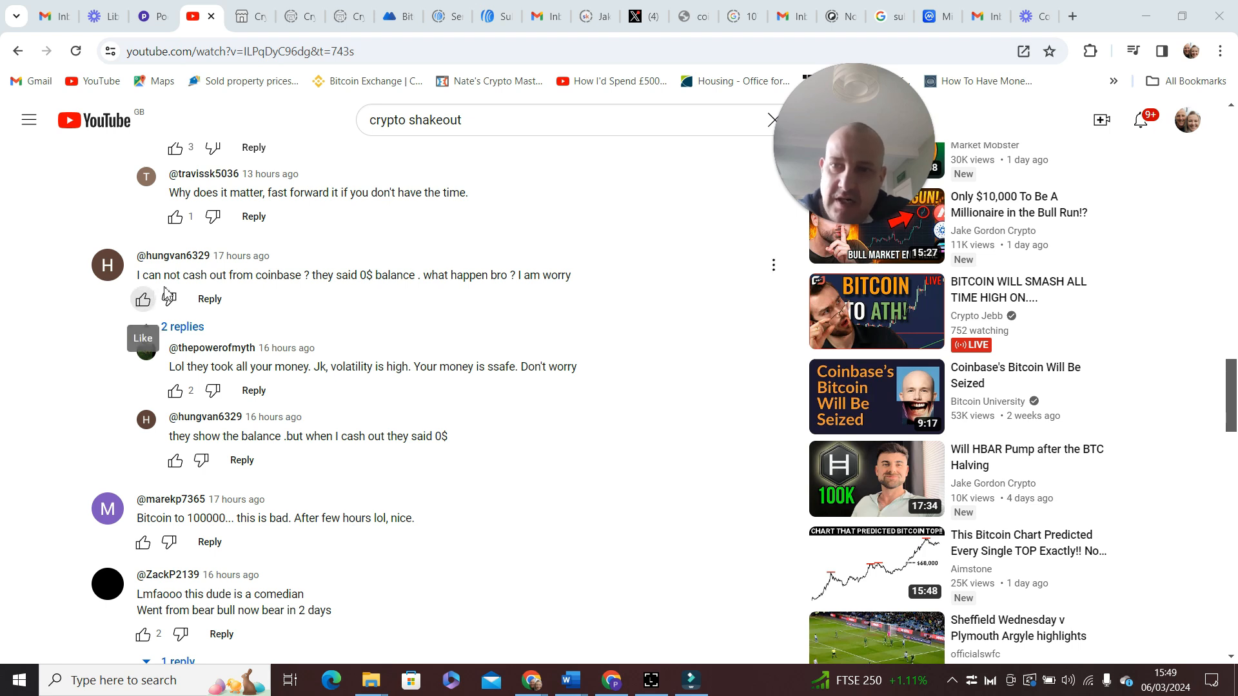